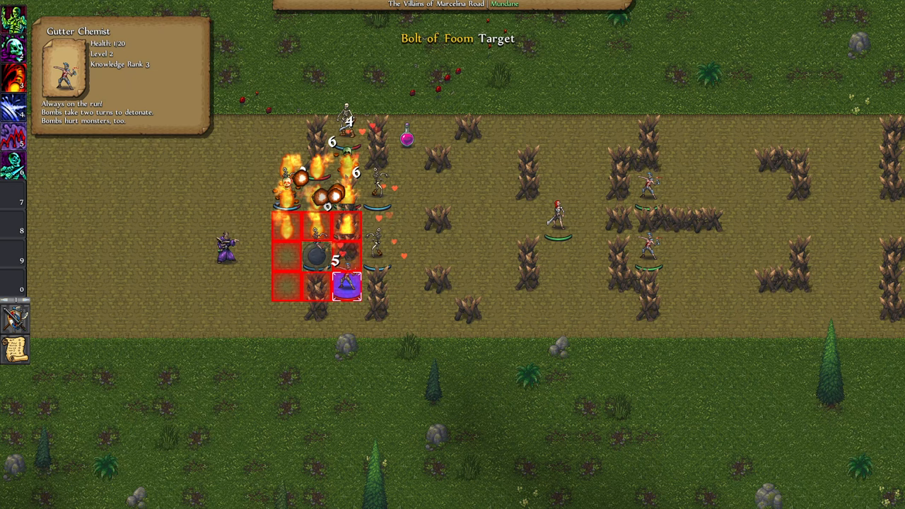
Fire Bolt of Foom at the Villains of Marcelina Road.
left_click(346, 283)
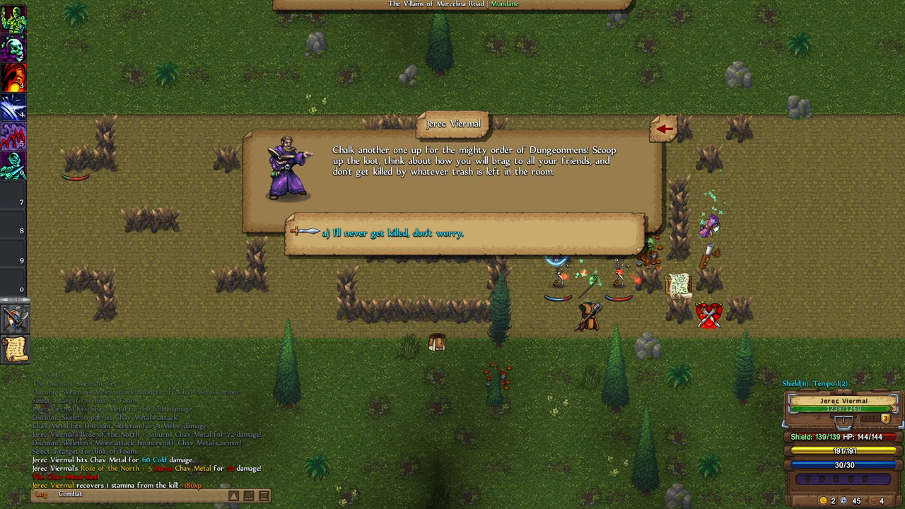
Accept the victory message and head into the portal to The Overworld.
left_click(393, 232)
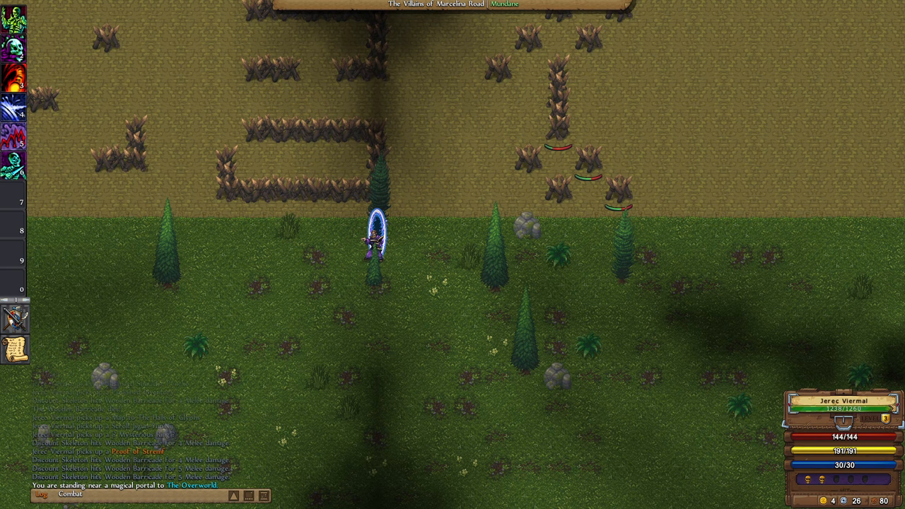
left_click(378, 236)
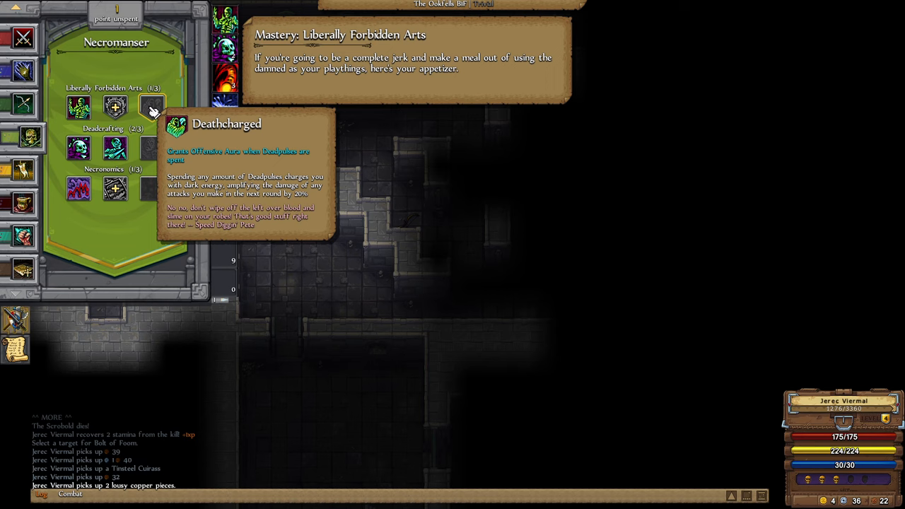
mouse_move(116, 106)
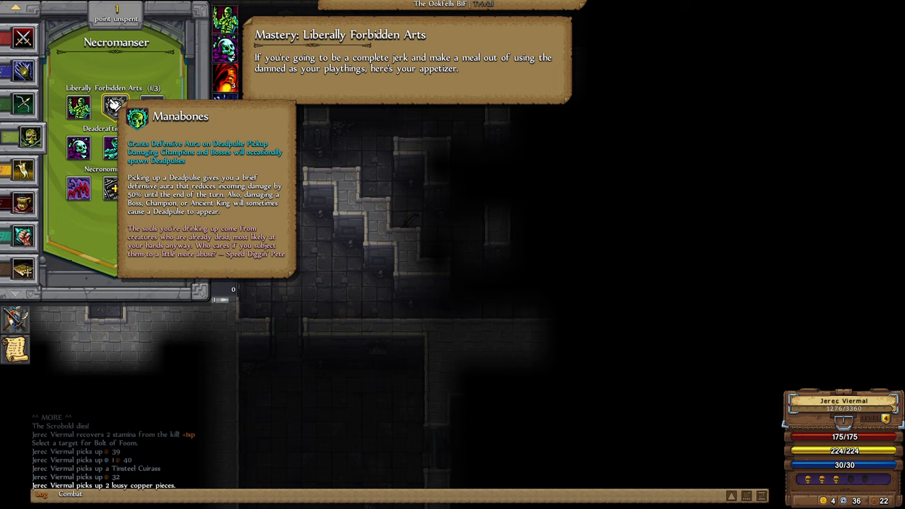
Put the spare skill point into the Necromanser skill Manabones.
left_click(115, 107)
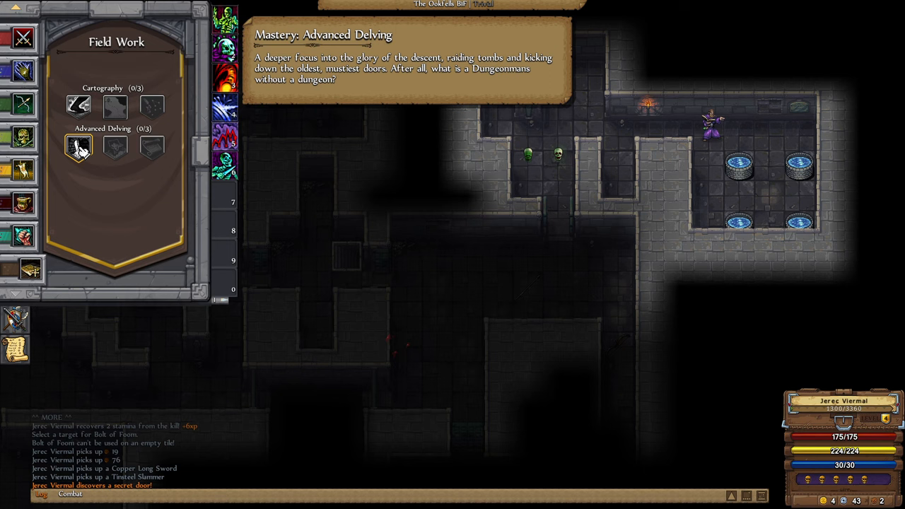
mouse_move(79, 146)
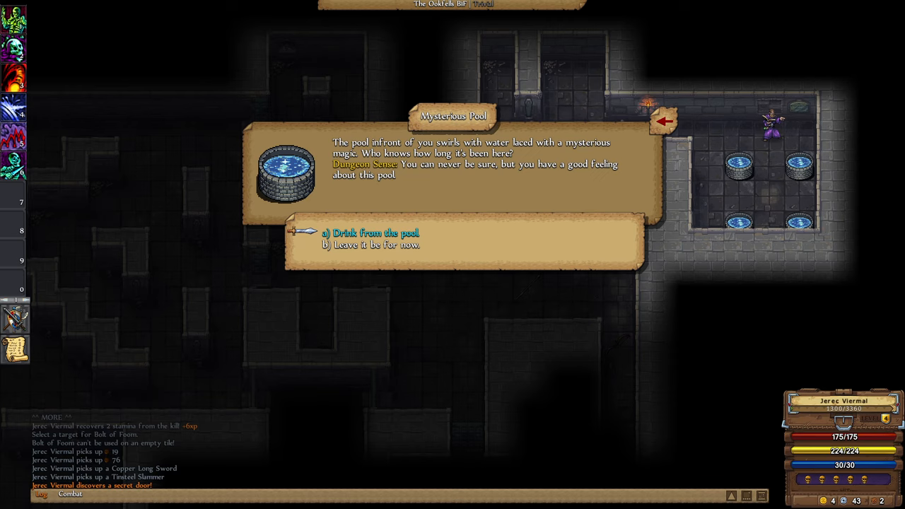
Drink from both mysterious pools in the room.
left_click(378, 233)
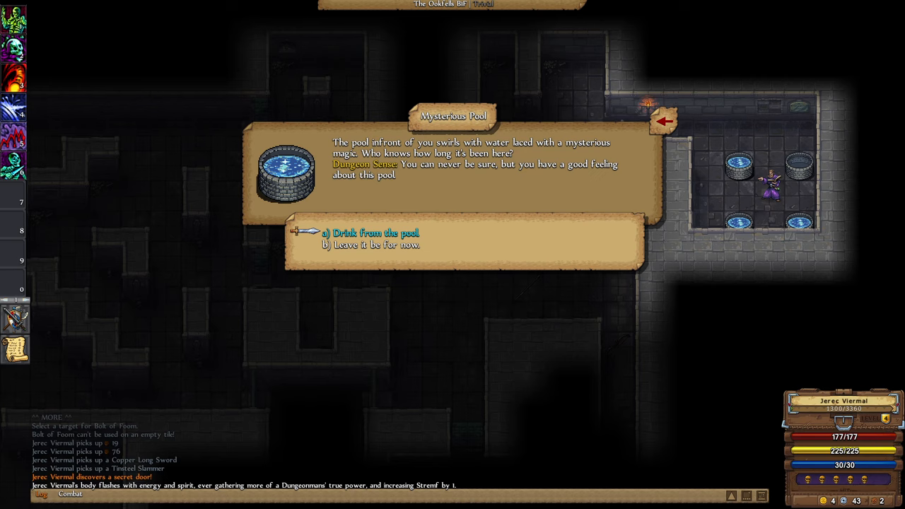
left_click(371, 232)
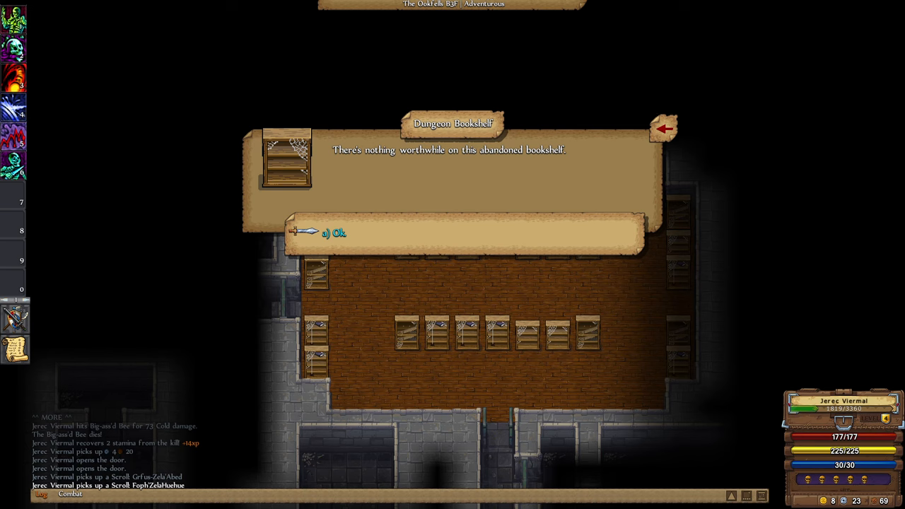
Dismiss the empty and dusty bookshelf messages.
left_click(331, 233)
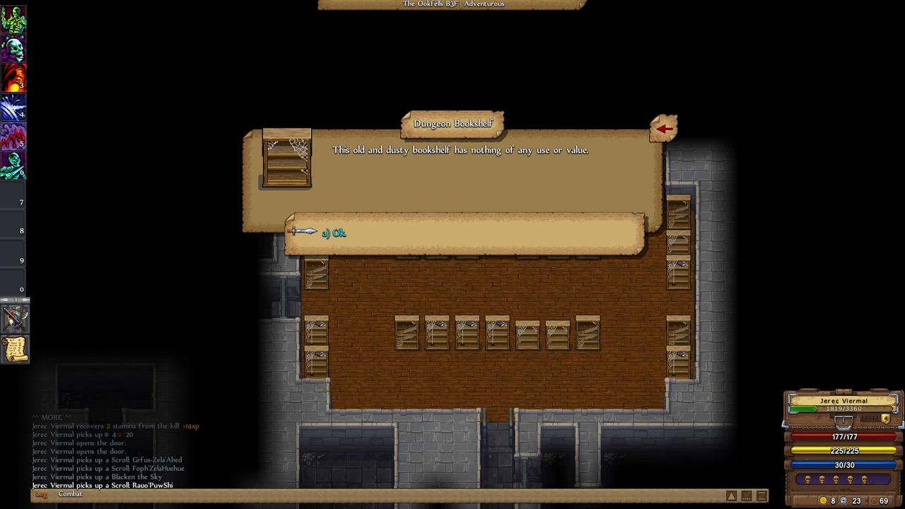
left_click(334, 233)
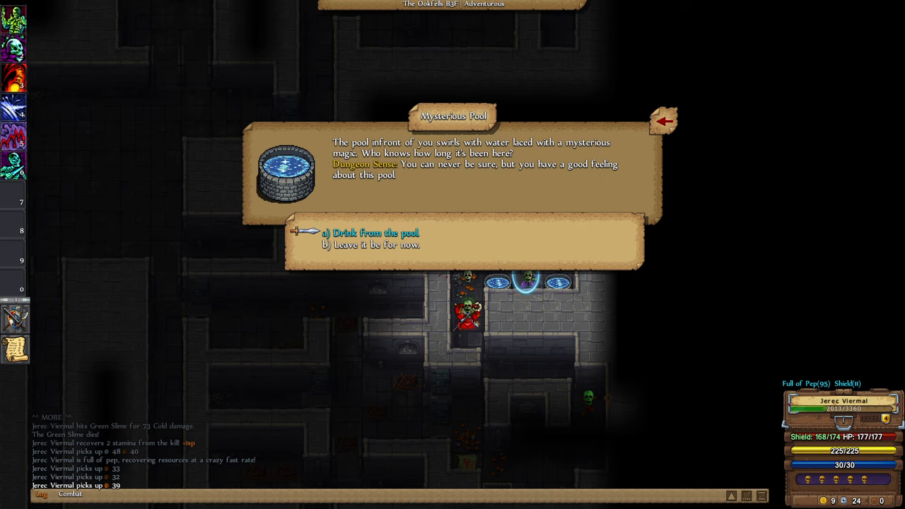
Drink from the two mysterious pools on B3F.
left_click(371, 232)
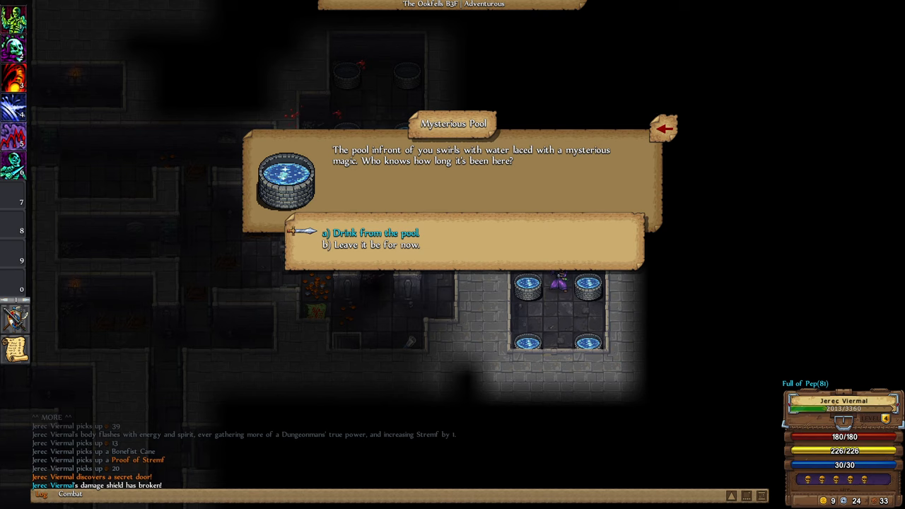
left_click(366, 232)
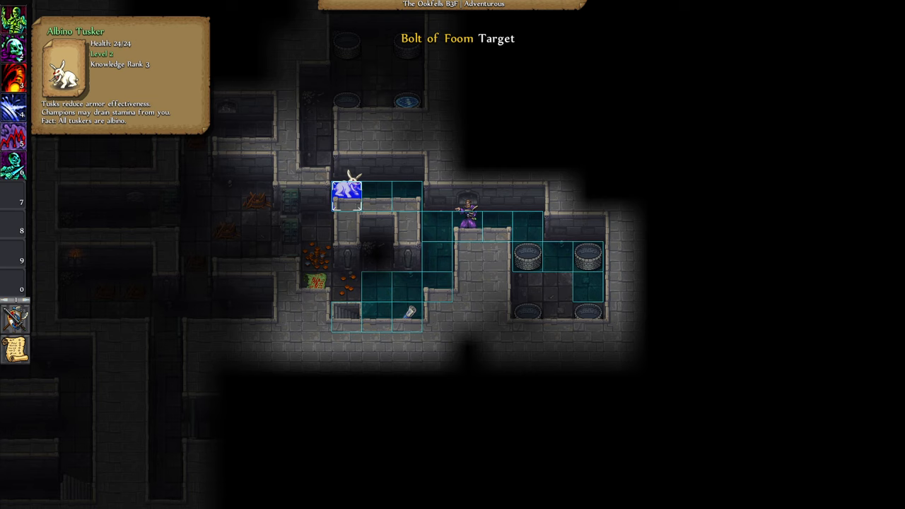
Kill the Albino Tusker with a bolt, then dismiss the game options.
left_click(347, 191)
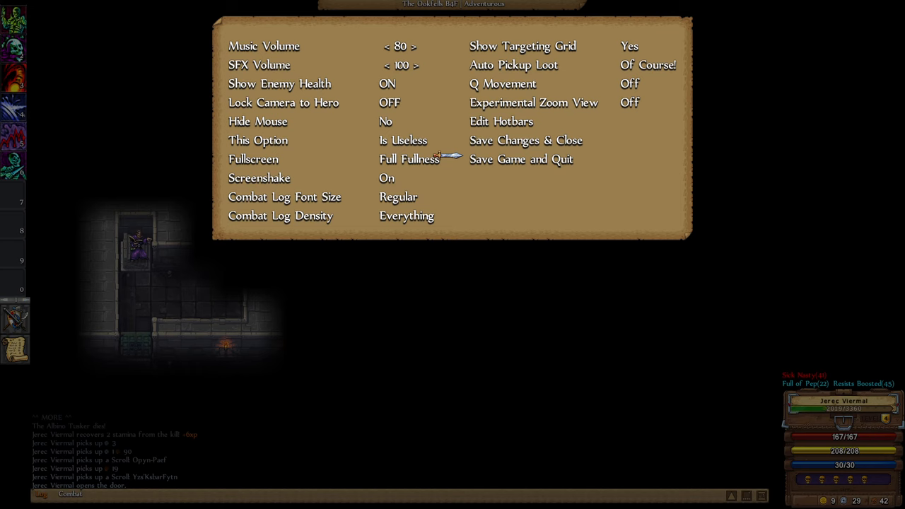
left_click(525, 140)
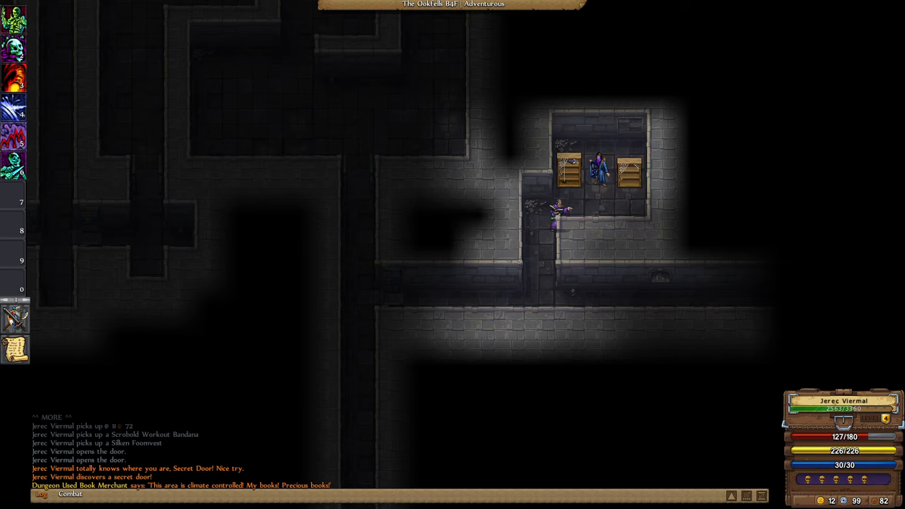
Compare the EwruYewa and FophZelaHuehue scroll offers and buy the EwruYewa scroll.
left_click(598, 163)
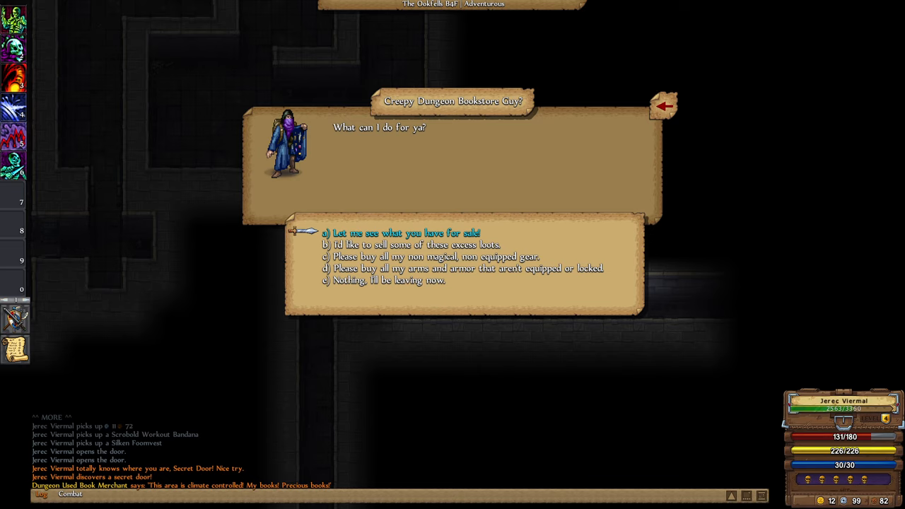
left_click(401, 232)
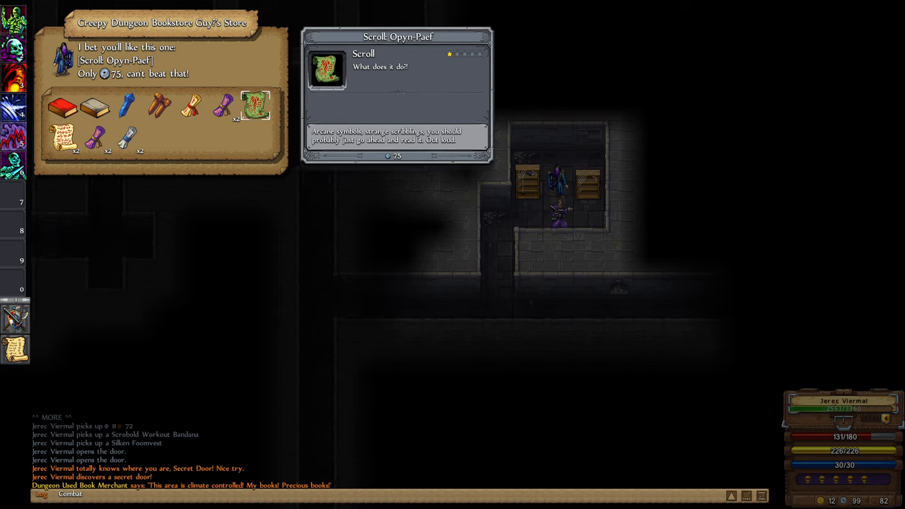
left_click(191, 106)
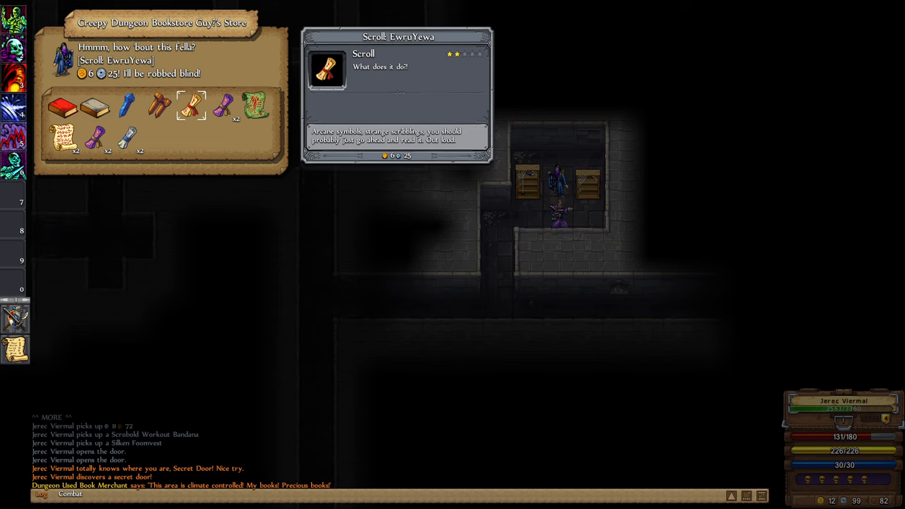
left_click(223, 106)
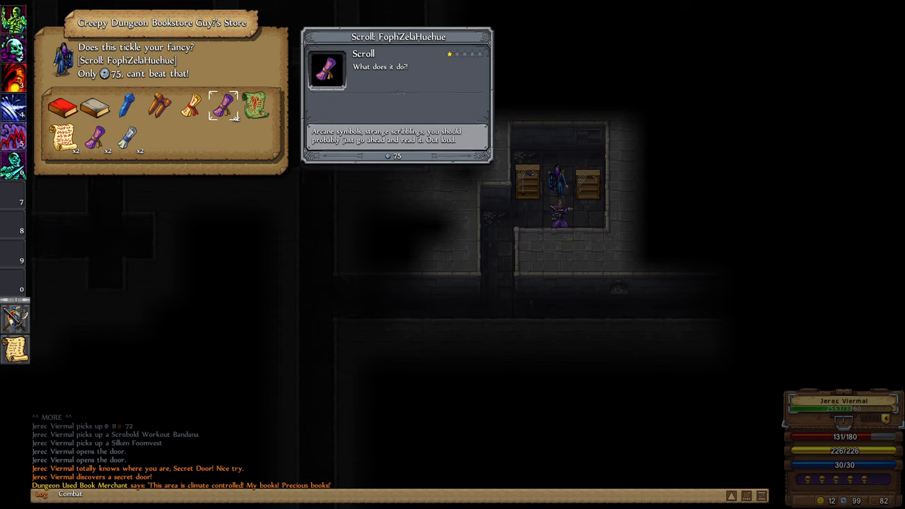
left_click(191, 106)
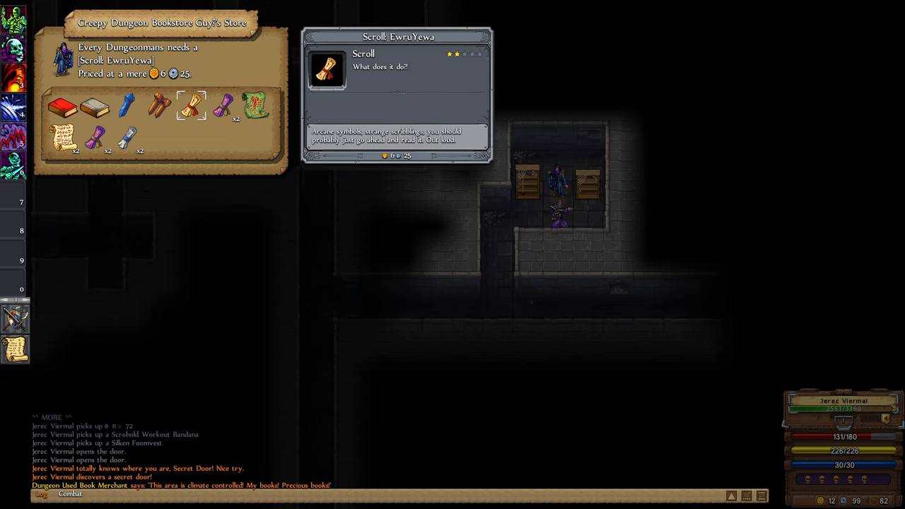
left_click(190, 104)
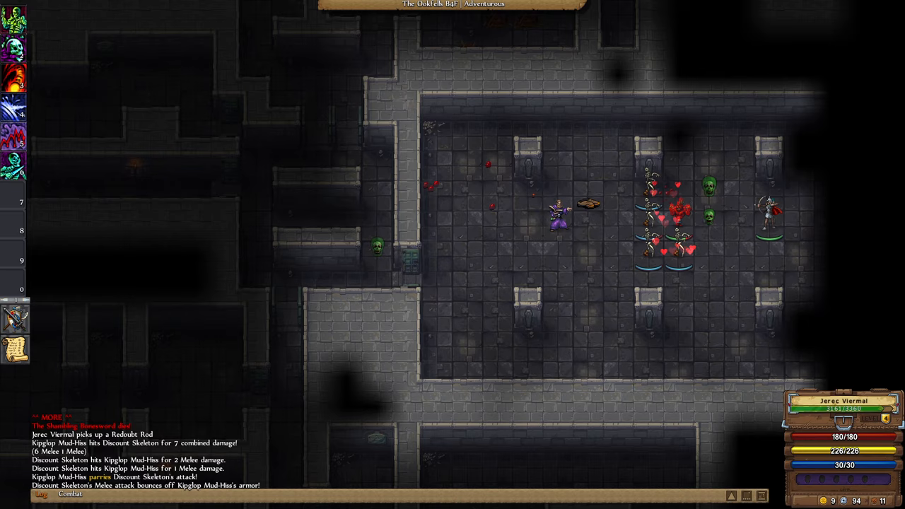
Attack Kipglop Mud-Hiss while the skeleton minions engage it.
left_click(679, 212)
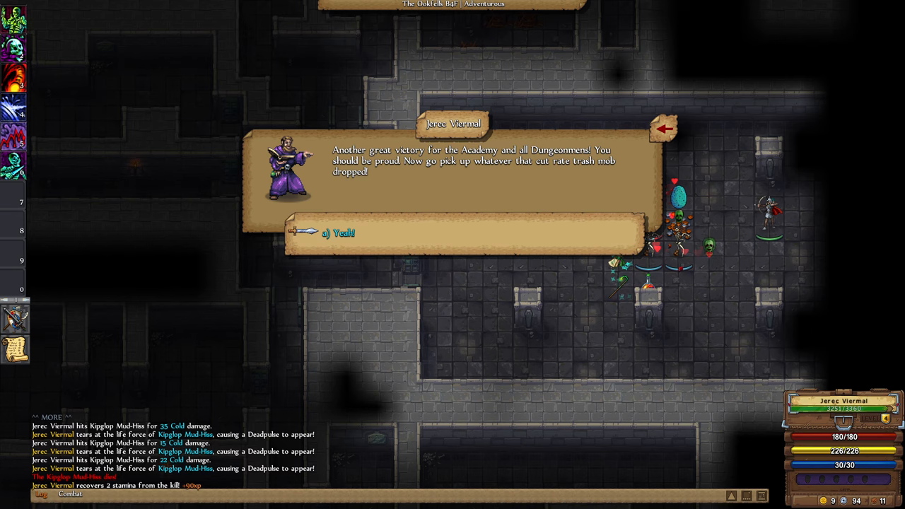
Acknowledge the victory message after Kipglop Mud-Hiss falls.
left_click(346, 232)
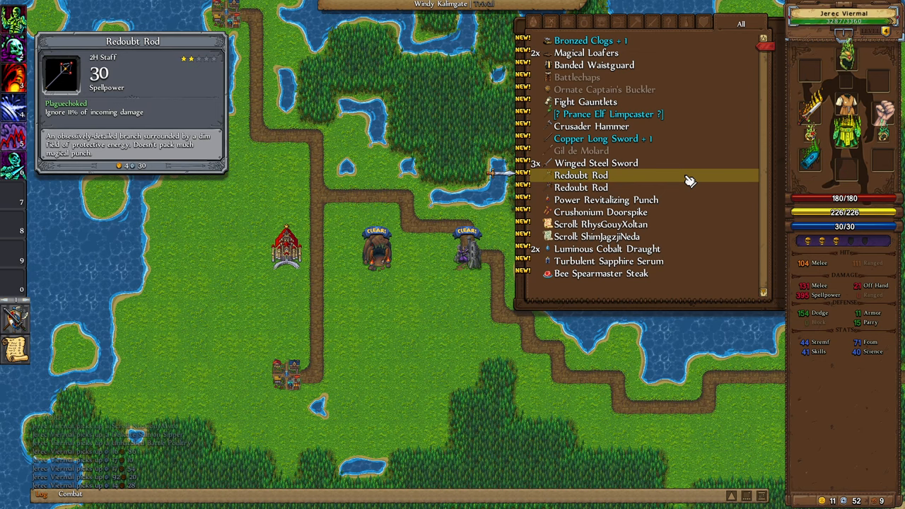
mouse_move(601, 274)
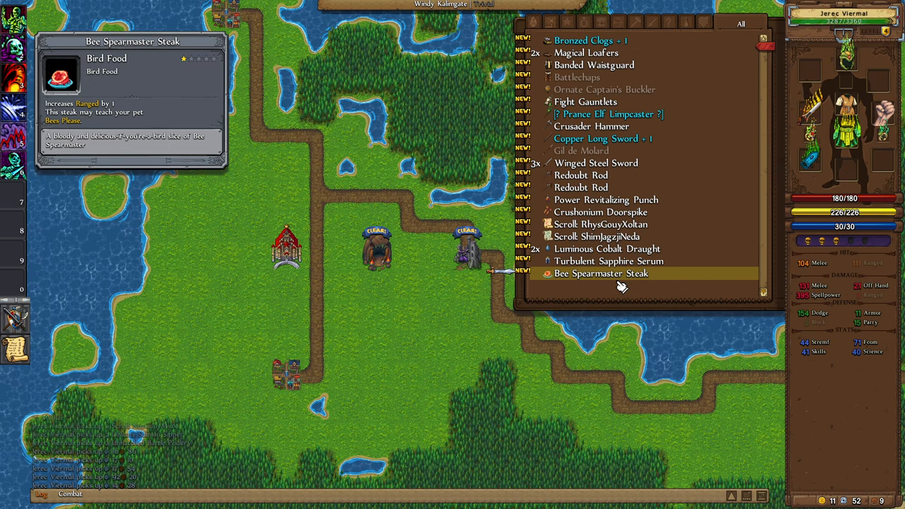